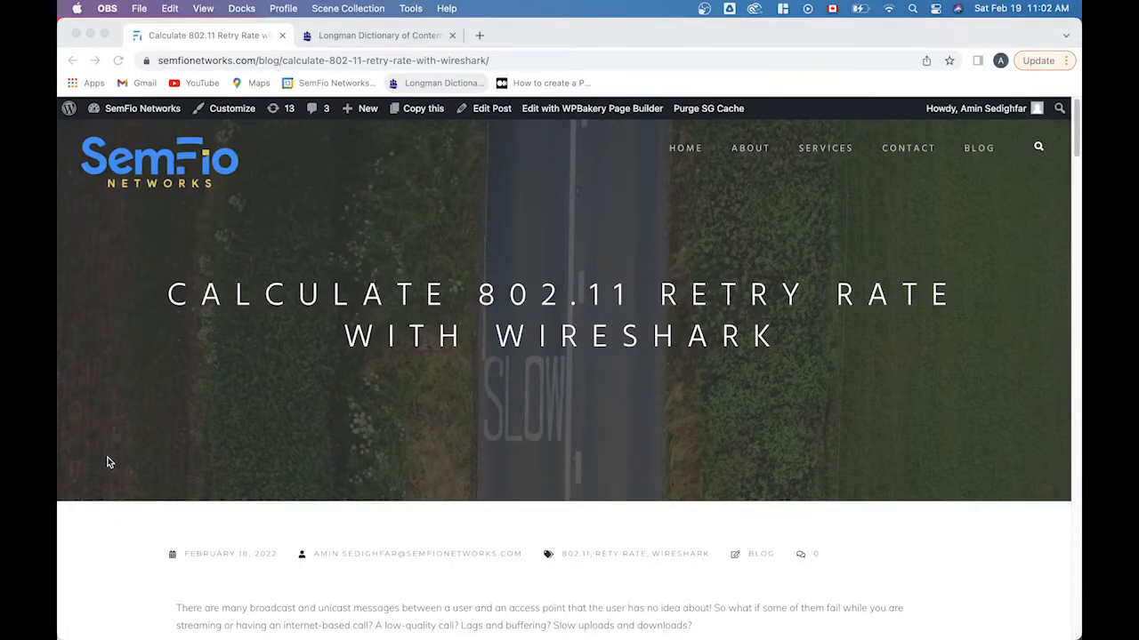
Scroll the SemFio blog post past the retry rate formula to the Wi-Fi Explorer screenshot.
{"action": "scroll", "scroll_direction": "down", "scroll_amount": 3}
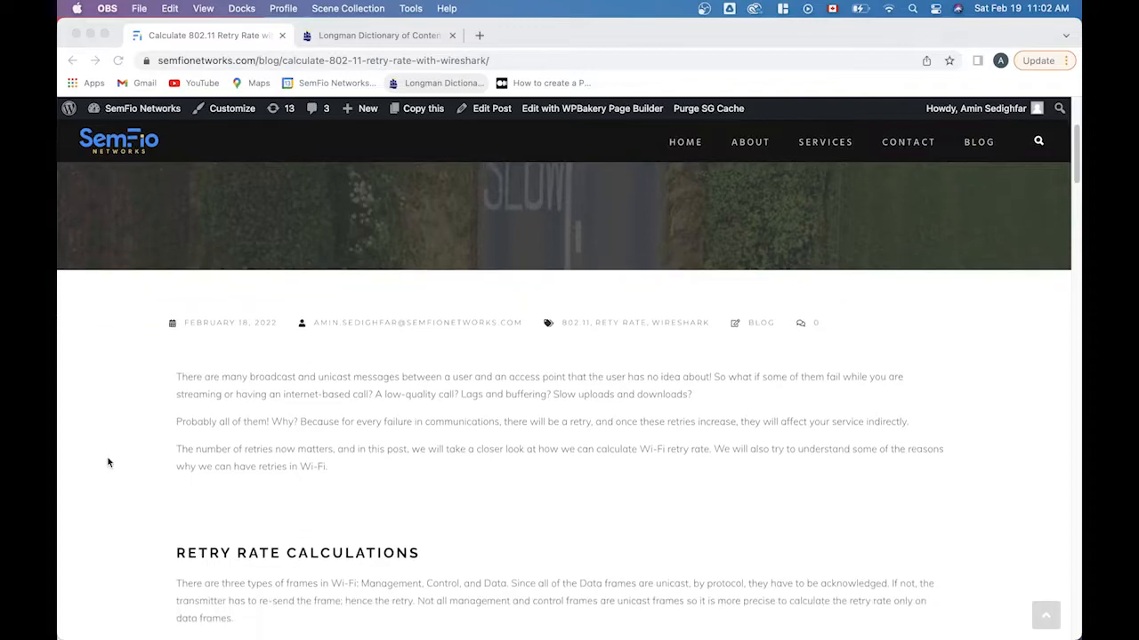
{"action": "scroll", "scroll_direction": "down", "scroll_amount": 3}
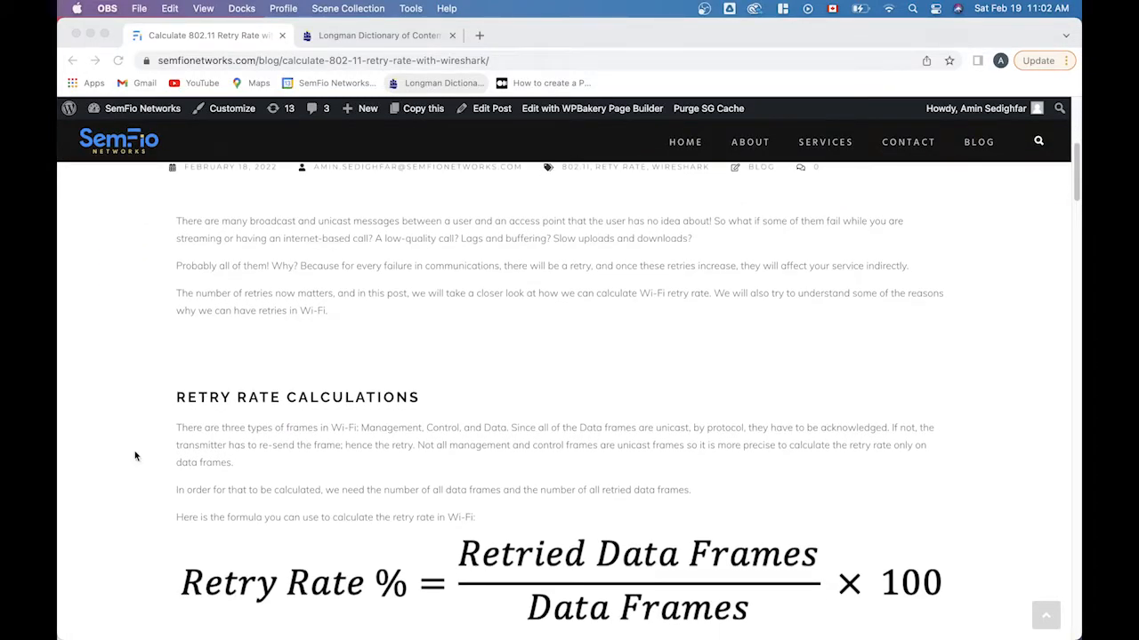
{"action": "mouse_move", "coordinate": [174, 385]}
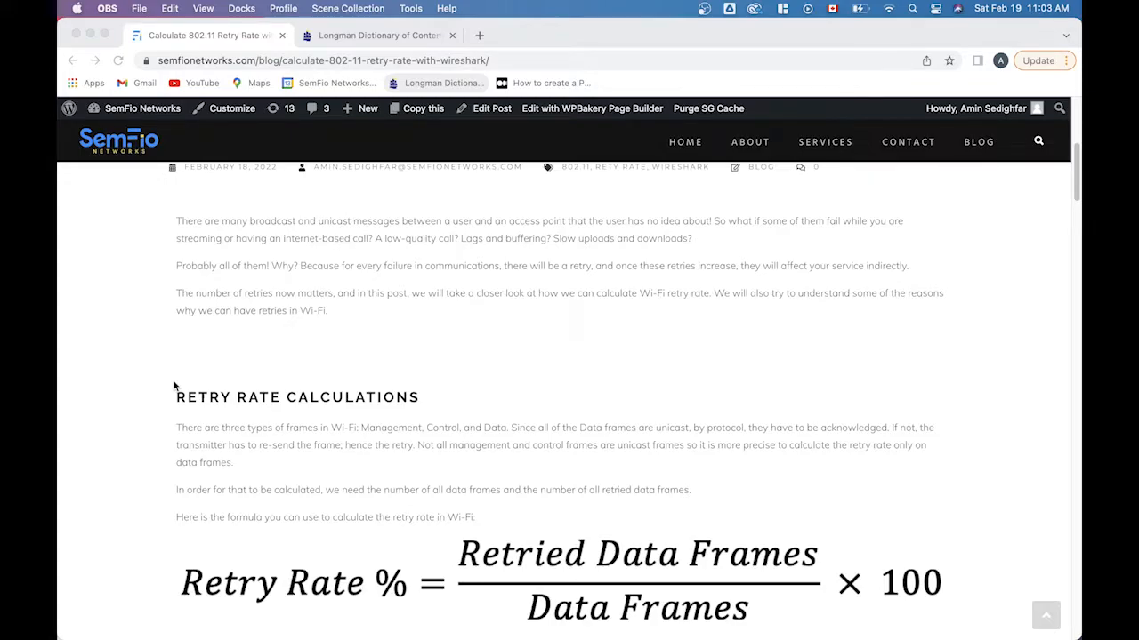
{"action": "mouse_move", "coordinate": [398, 535]}
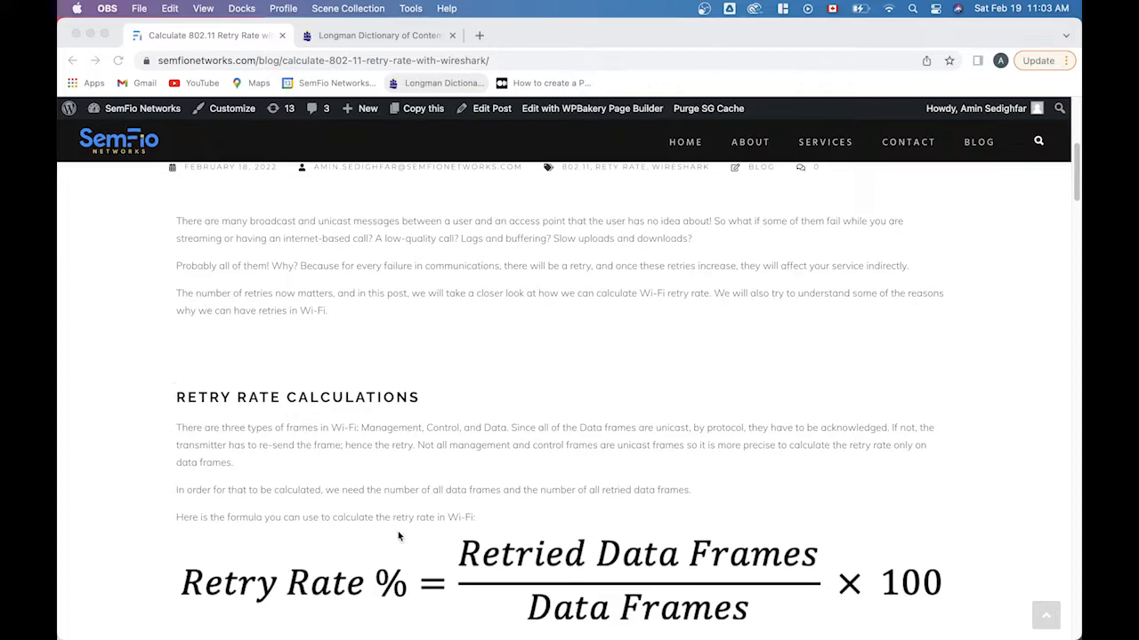
{"action": "mouse_move", "coordinate": [414, 563]}
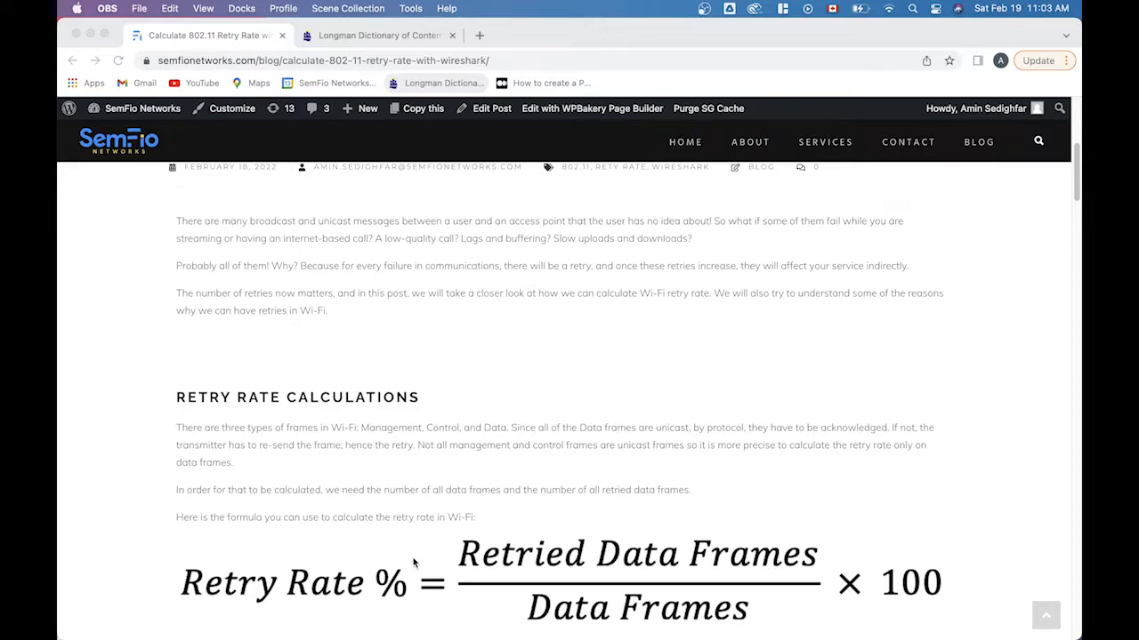
{"action": "scroll", "scroll_direction": "down", "scroll_amount": 3}
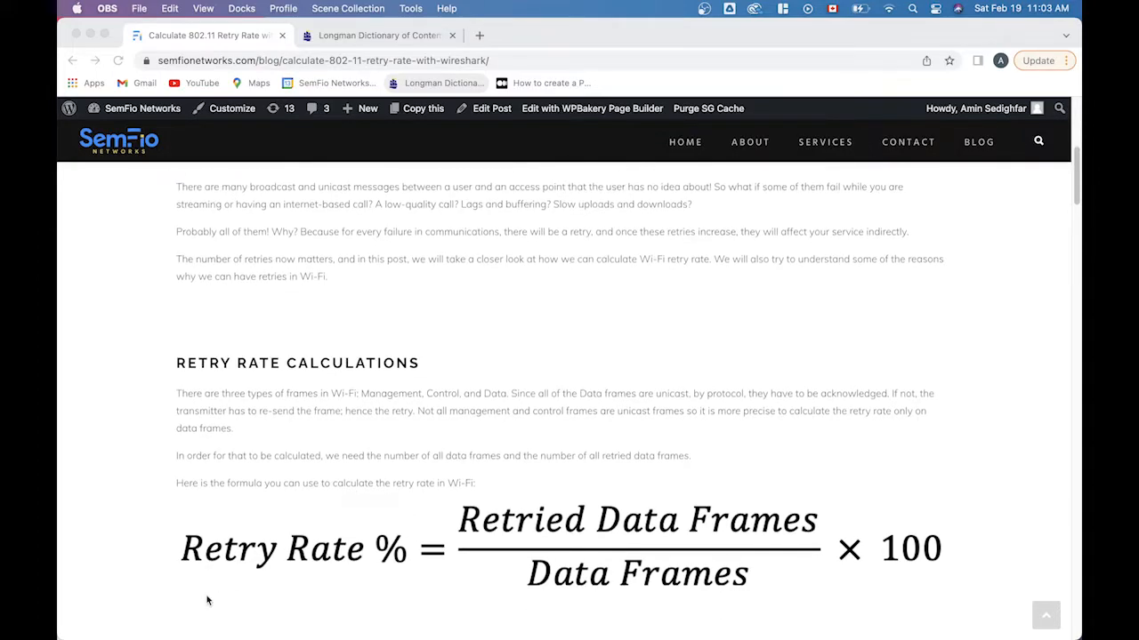
{"action": "mouse_move", "coordinate": [485, 538]}
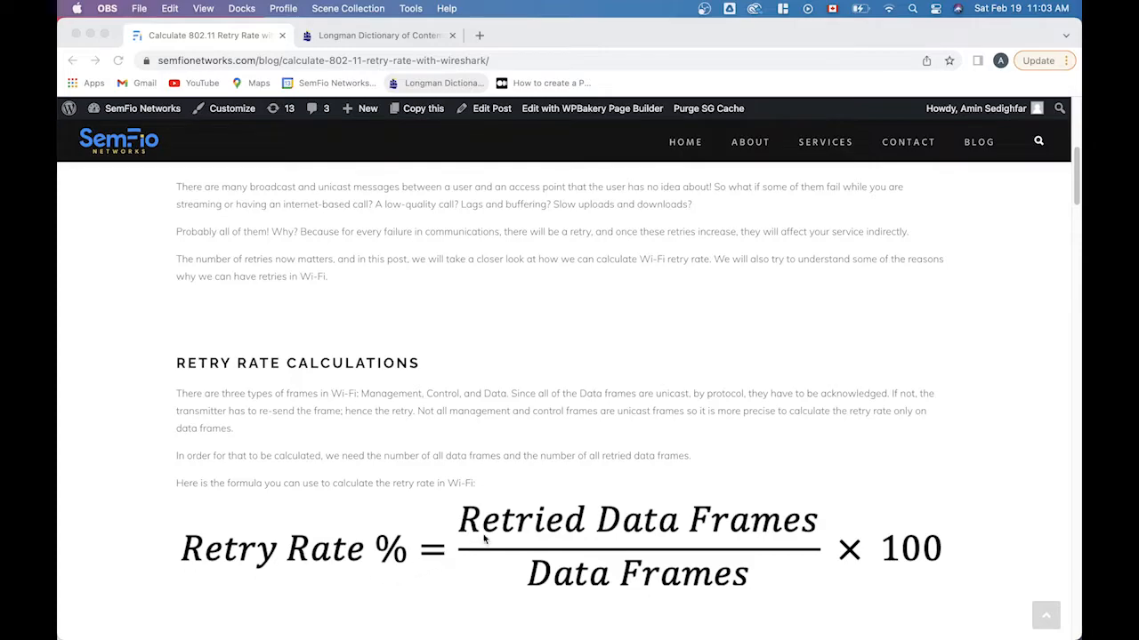
{"action": "mouse_move", "coordinate": [730, 534]}
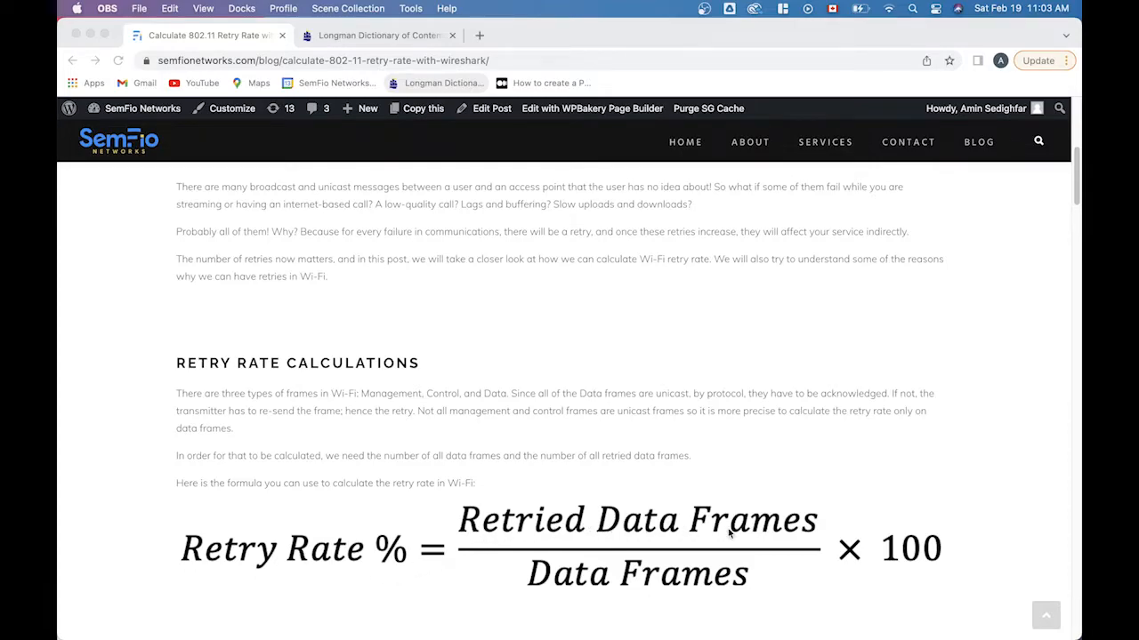
{"action": "mouse_move", "coordinate": [546, 607]}
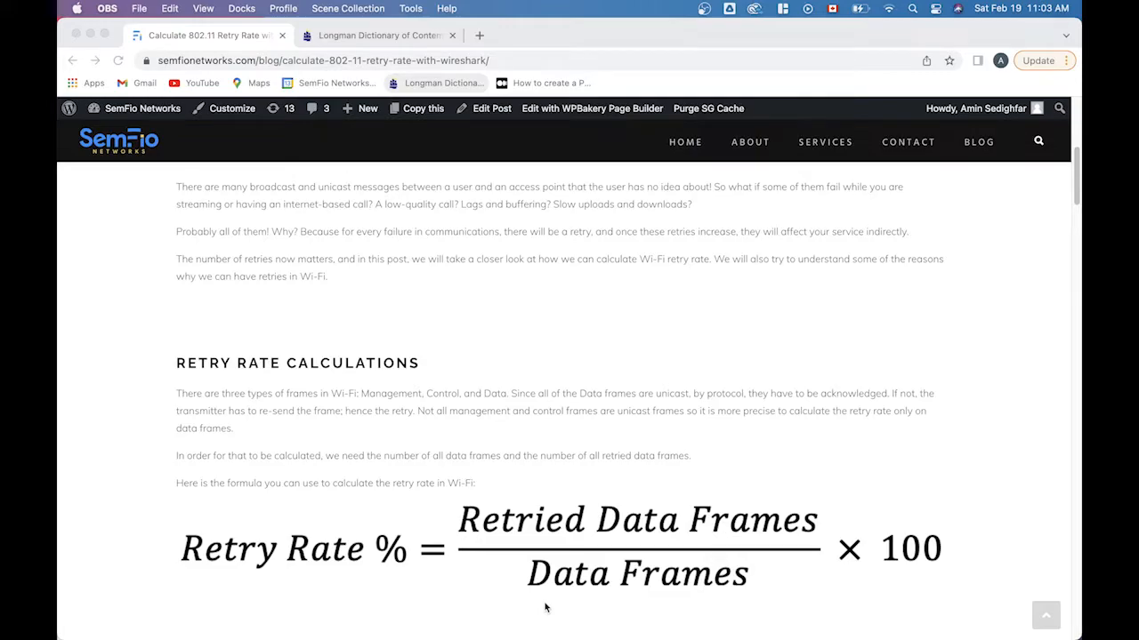
{"action": "scroll", "scroll_direction": "down", "scroll_amount": 3}
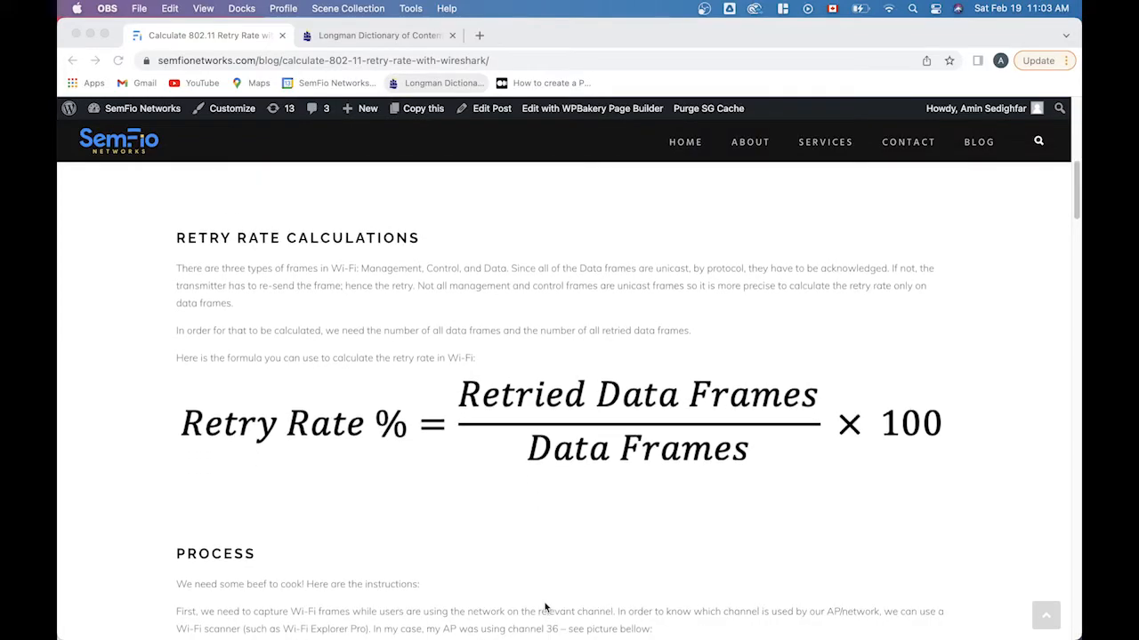
{"action": "scroll", "scroll_direction": "down", "scroll_amount": 3}
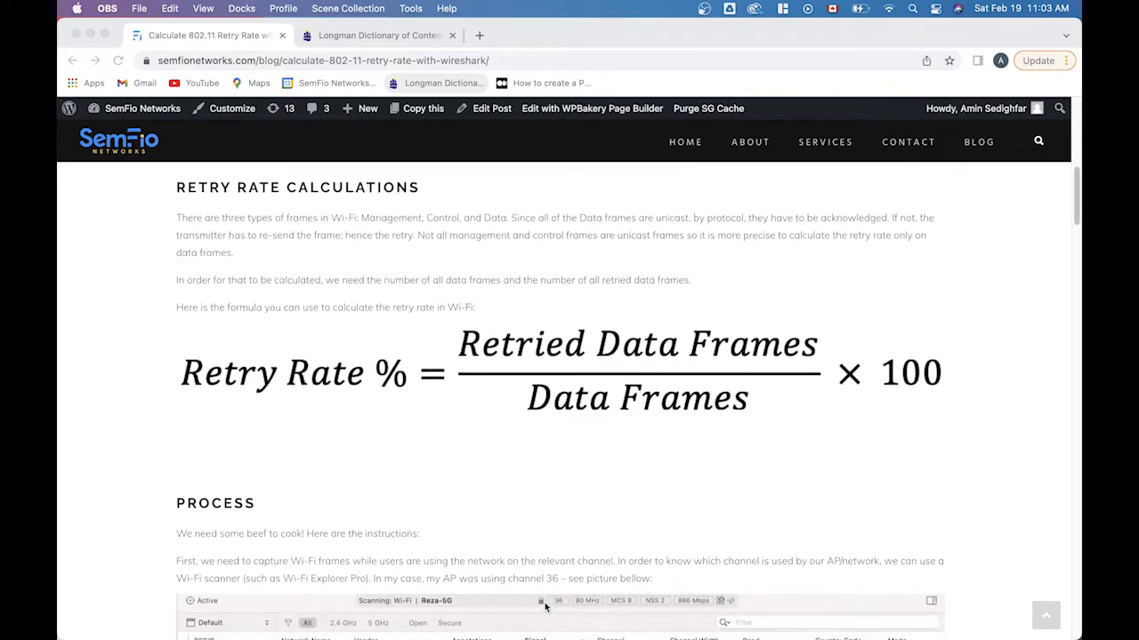
{"action": "scroll", "scroll_direction": "down", "scroll_amount": 3}
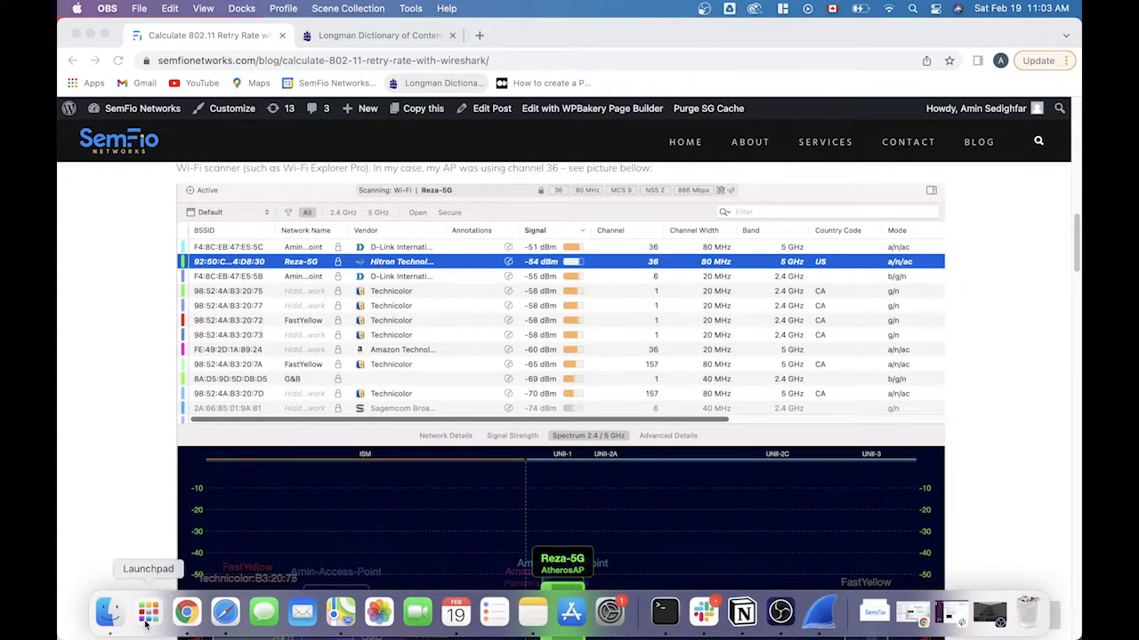
Return to the Chrome blog post and scroll to the all-data and retried-data frame filters.
{"action": "left_click", "coordinate": [148, 611]}
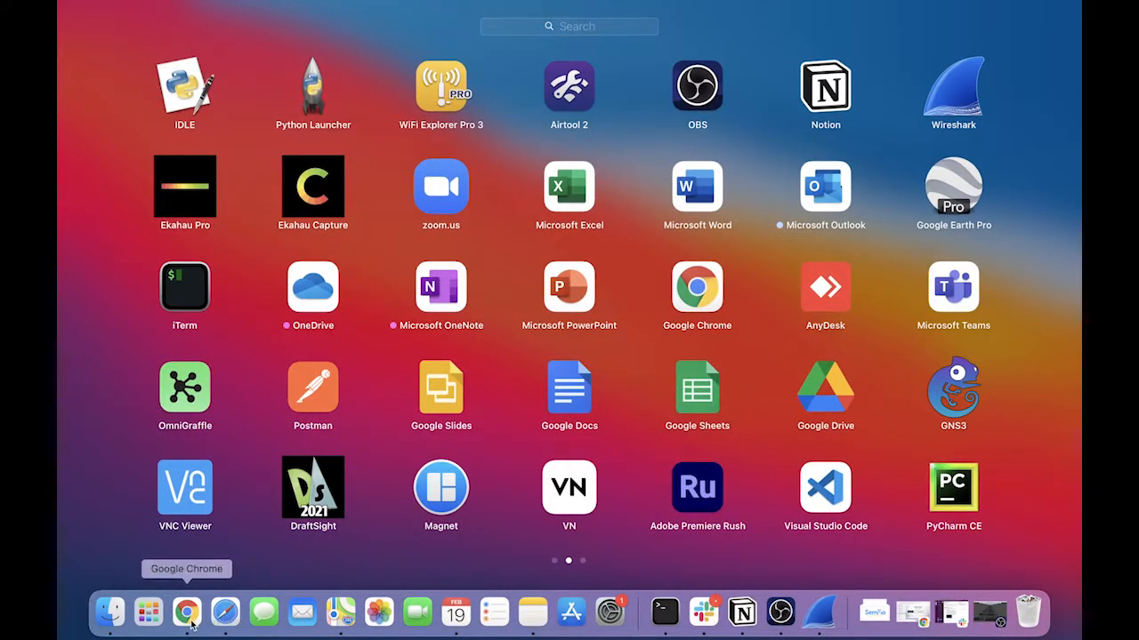
{"action": "left_click", "coordinate": [186, 612]}
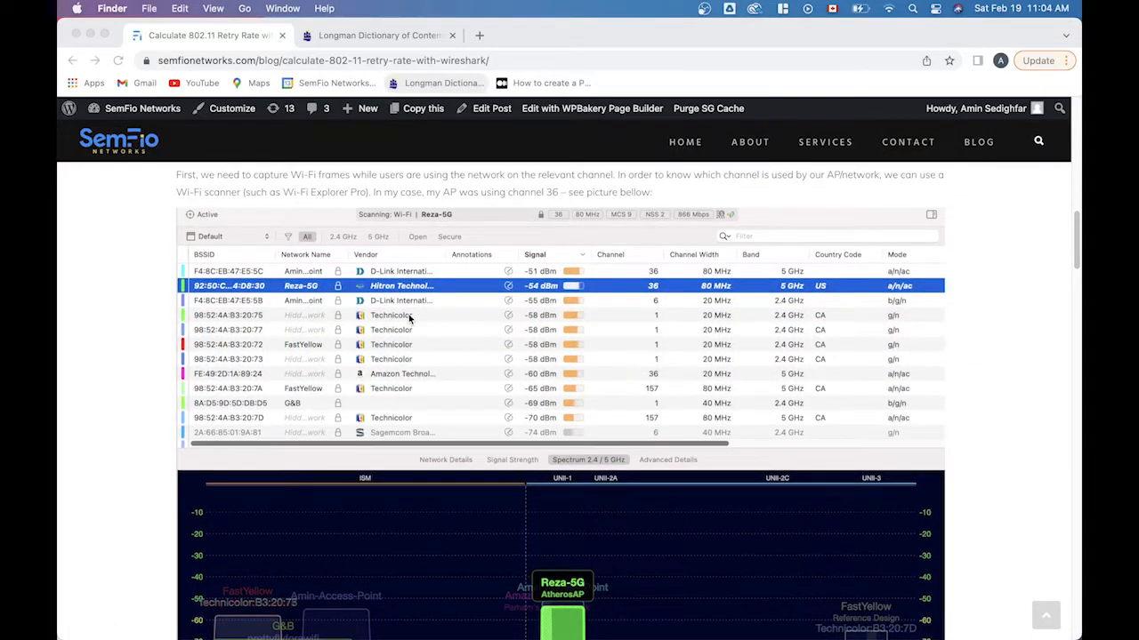
{"action": "scroll", "scroll_direction": "down", "scroll_amount": 3}
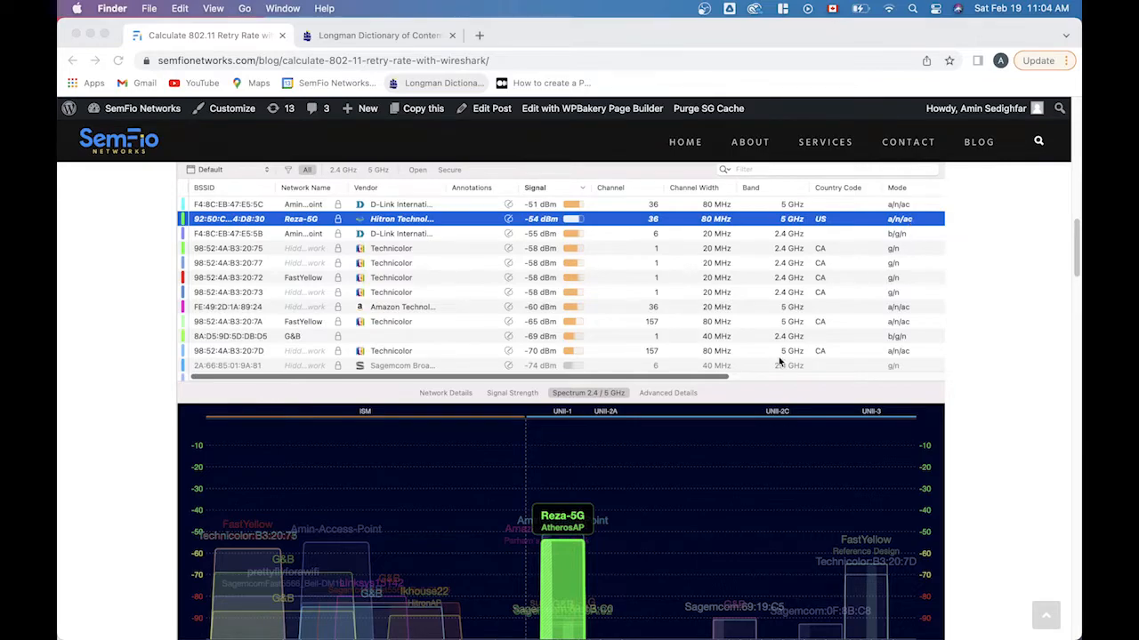
{"action": "scroll", "scroll_direction": "down", "scroll_amount": 3}
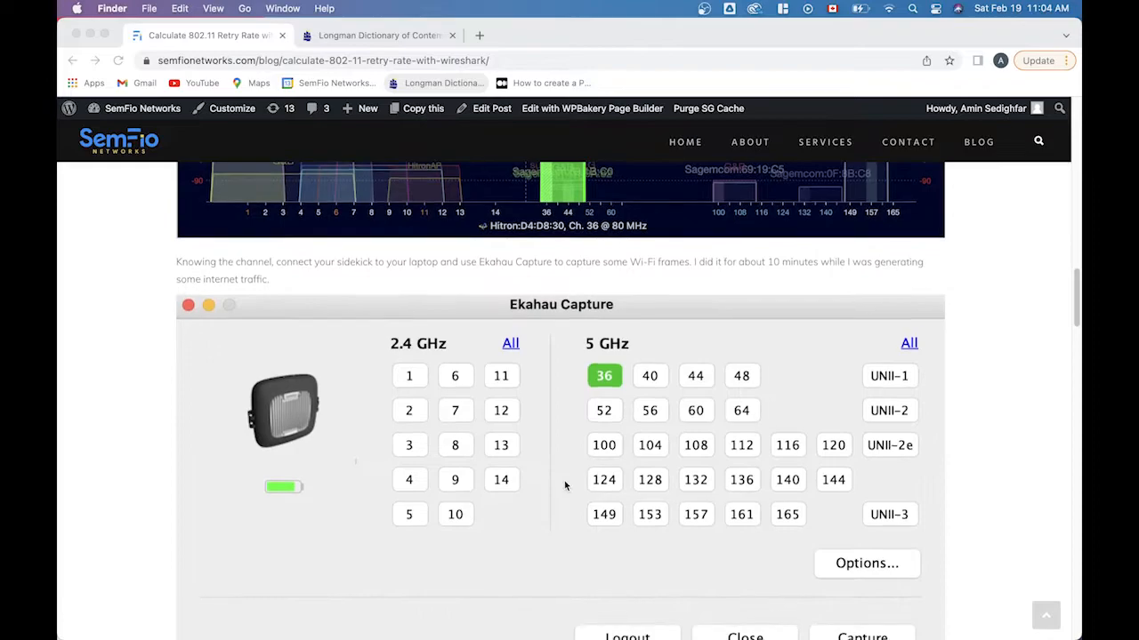
{"action": "scroll", "scroll_direction": "down", "scroll_amount": 3}
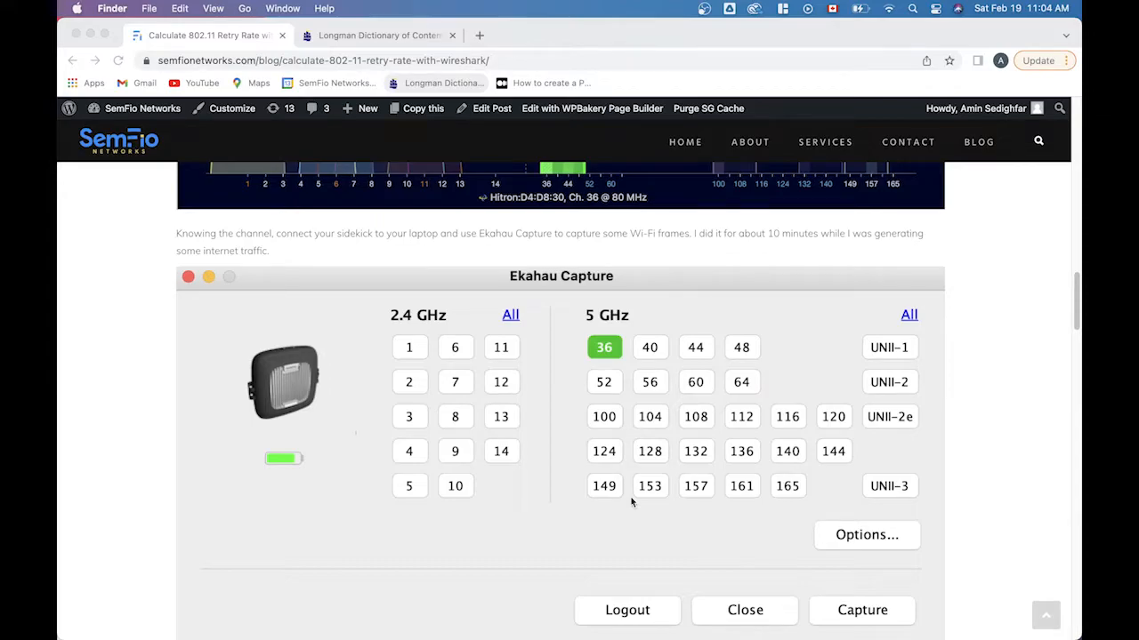
{"action": "scroll", "scroll_direction": "down", "scroll_amount": 3}
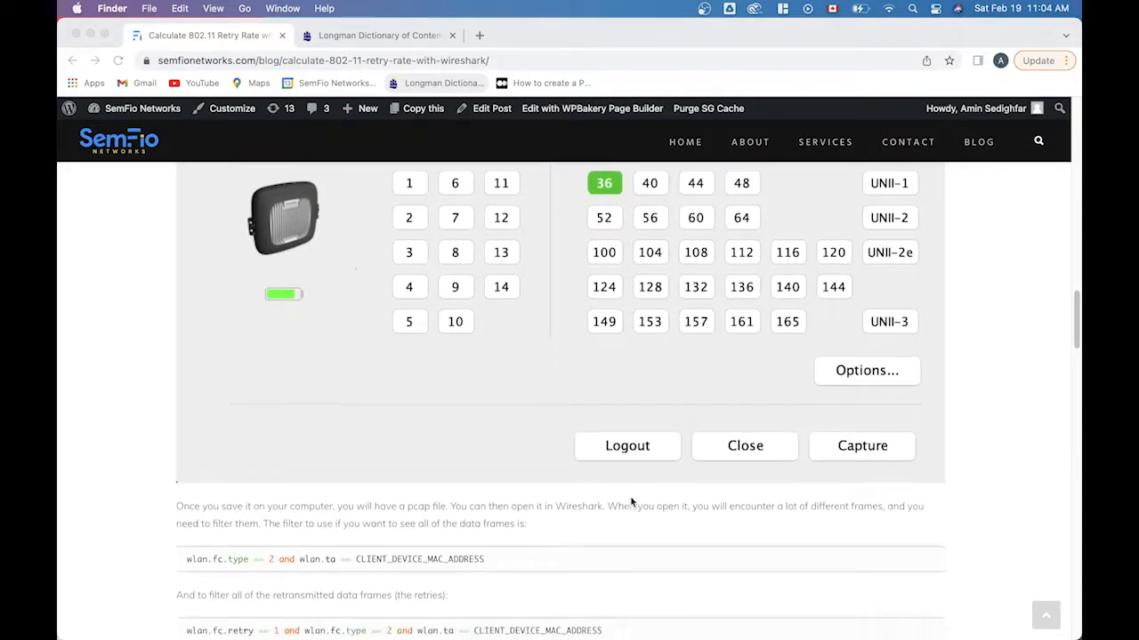
{"action": "scroll", "scroll_direction": "down", "scroll_amount": 3}
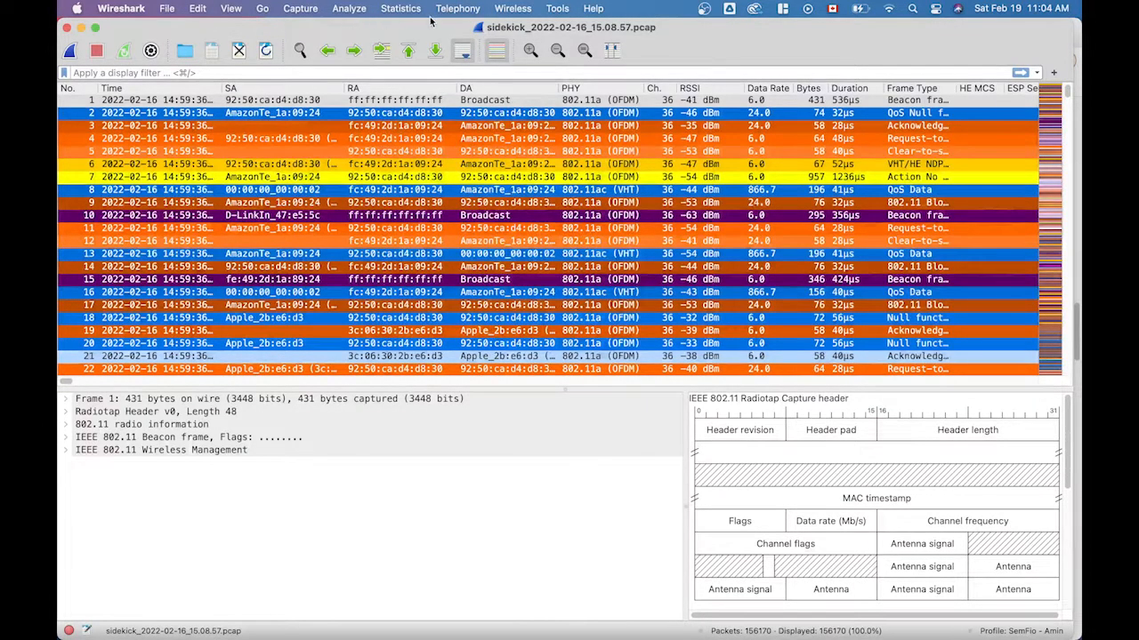
Open Statistics > I/O Graphs to plot the client's retried and all data frames.
{"action": "left_click", "coordinate": [400, 8]}
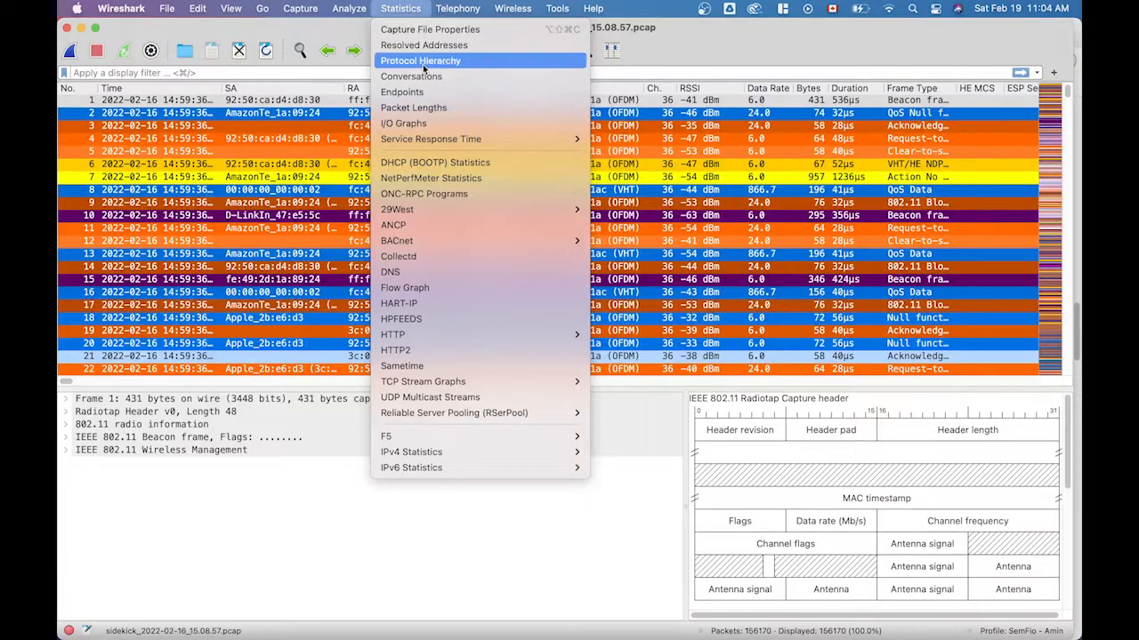
{"action": "left_click", "coordinate": [404, 123]}
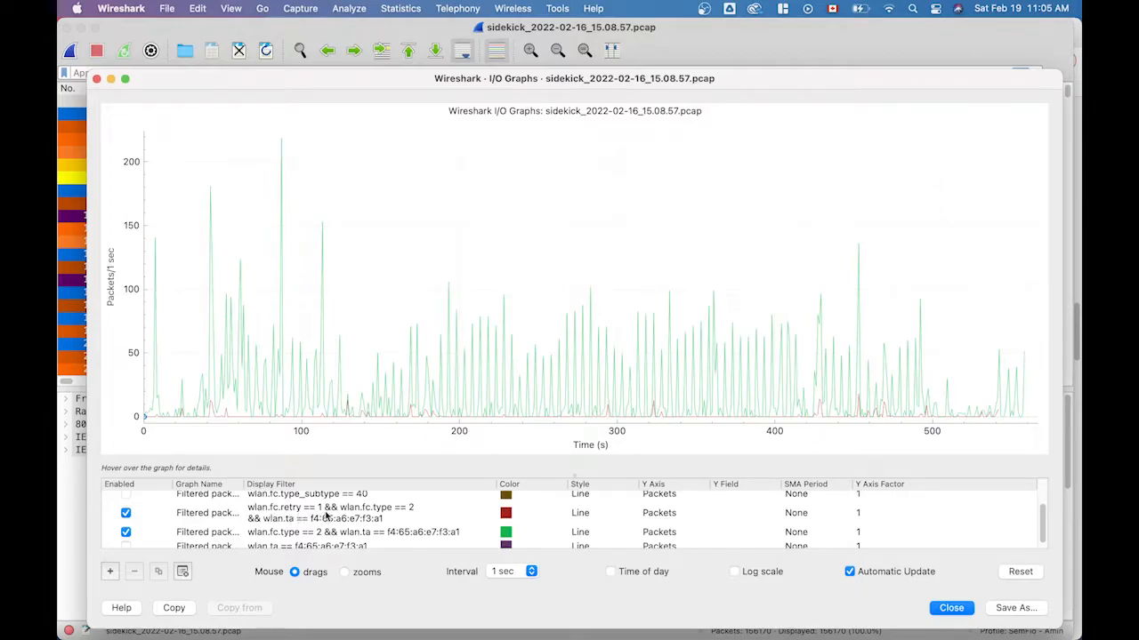
{"action": "mouse_move", "coordinate": [396, 517]}
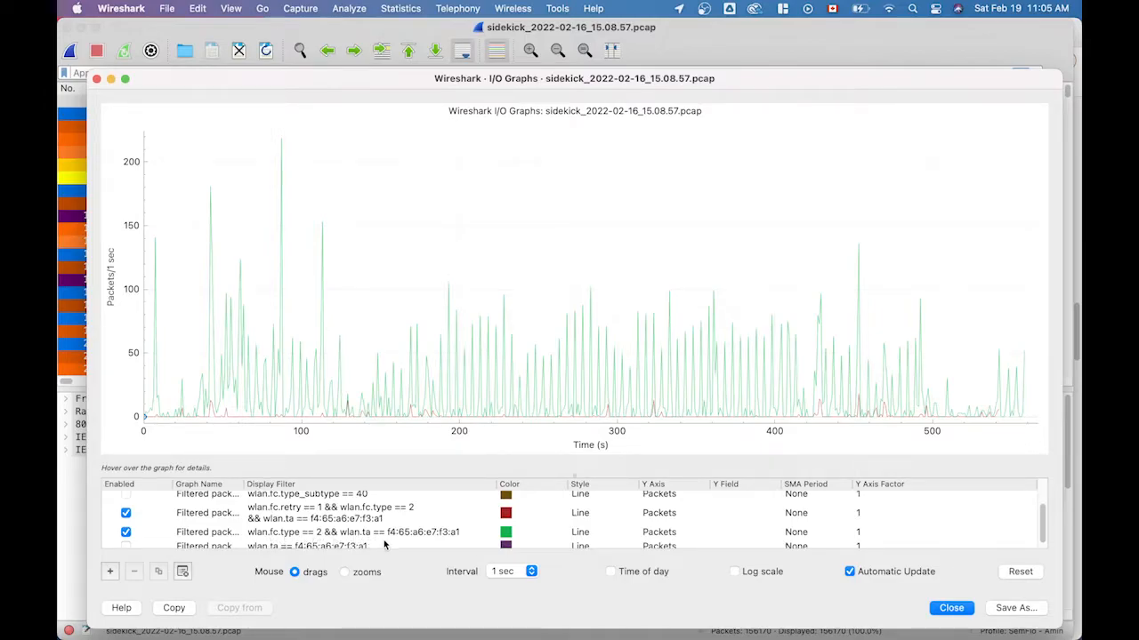
{"action": "mouse_move", "coordinate": [274, 519]}
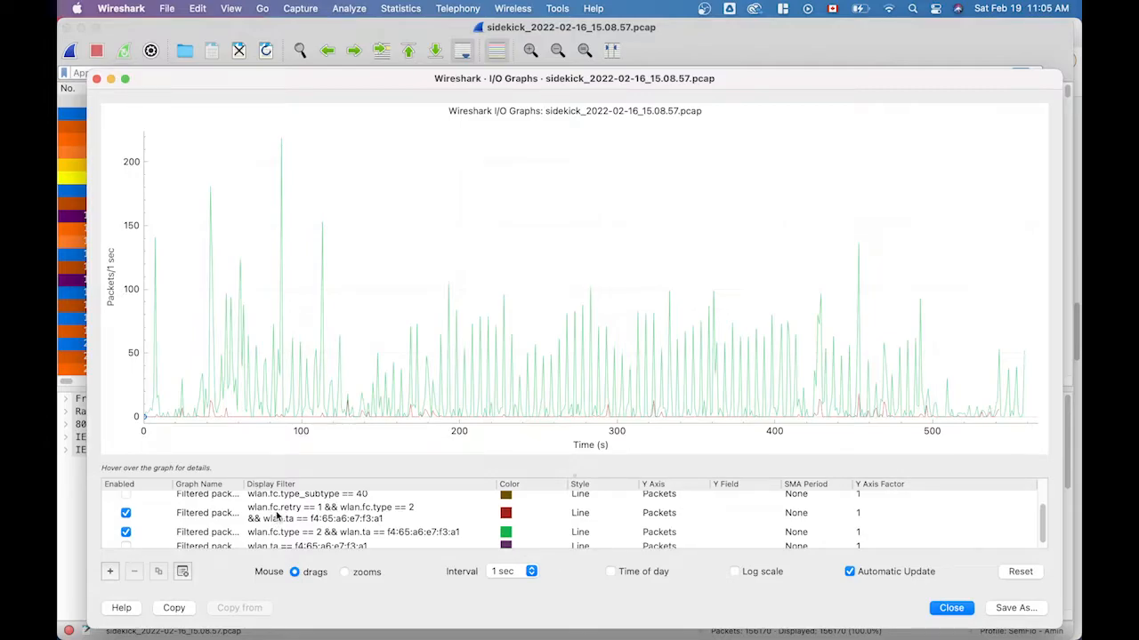
{"action": "mouse_move", "coordinate": [370, 525]}
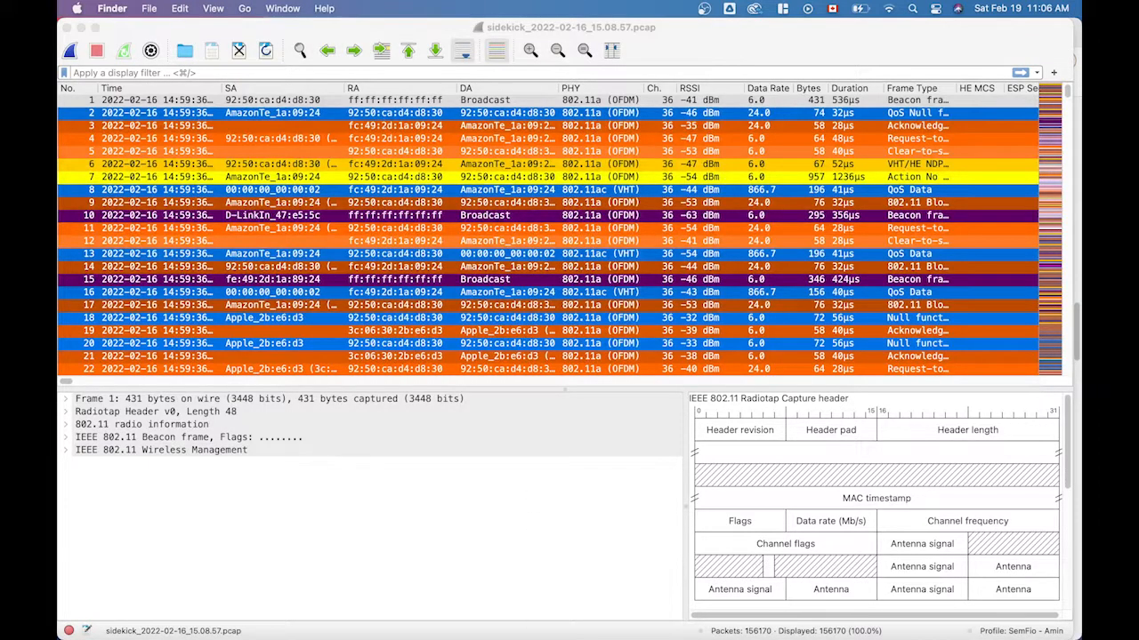
{"action": "mouse_move", "coordinate": [186, 612]}
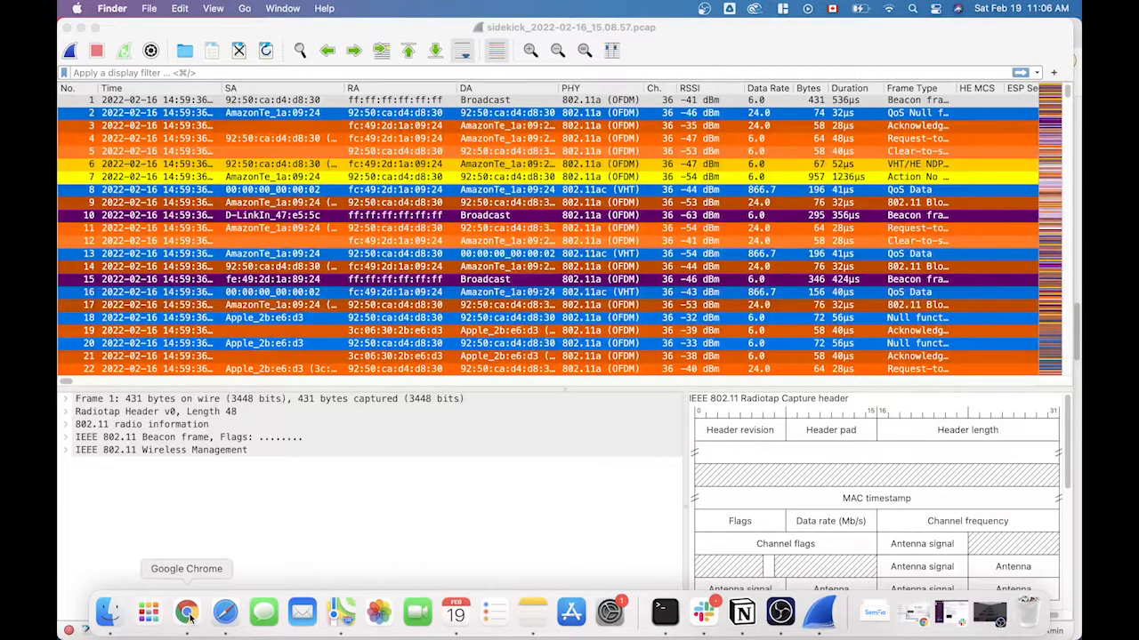
{"action": "left_click", "coordinate": [186, 612]}
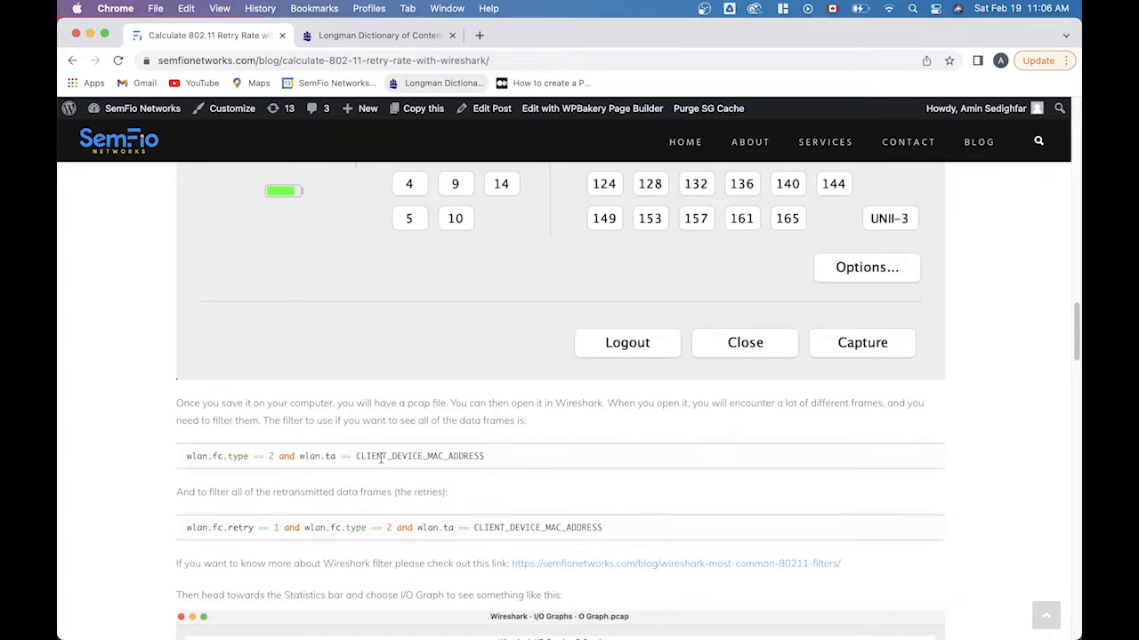
{"action": "mouse_move", "coordinate": [375, 523]}
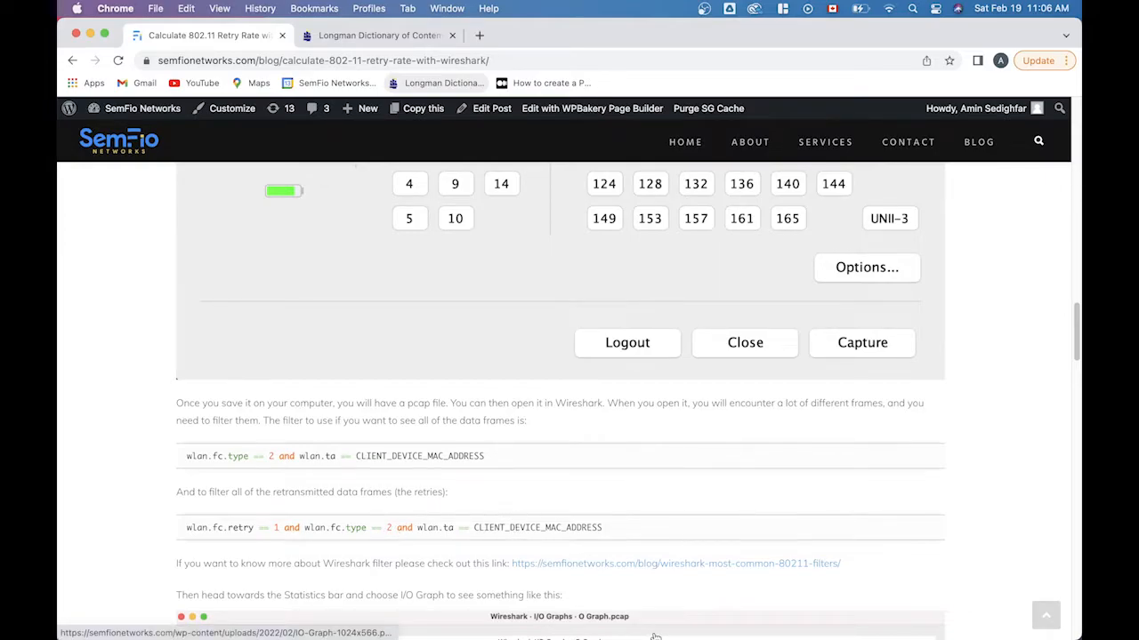
{"action": "mouse_move", "coordinate": [653, 636]}
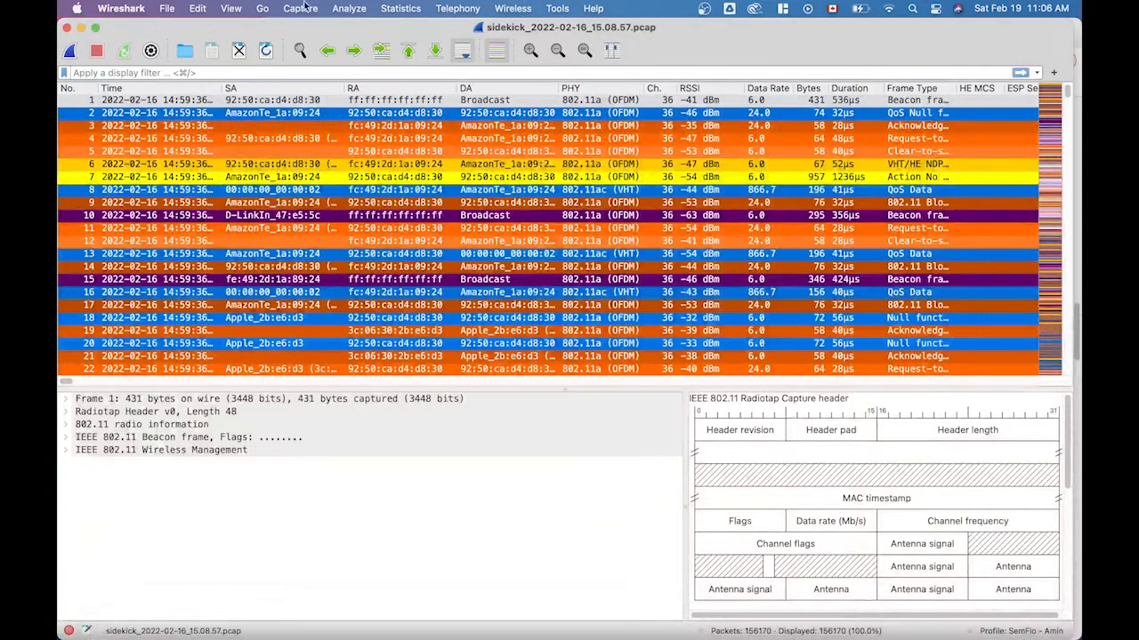
Reopen the I/O Graph and select the retried-frame filter text to copy it.
{"action": "left_click", "coordinate": [400, 8]}
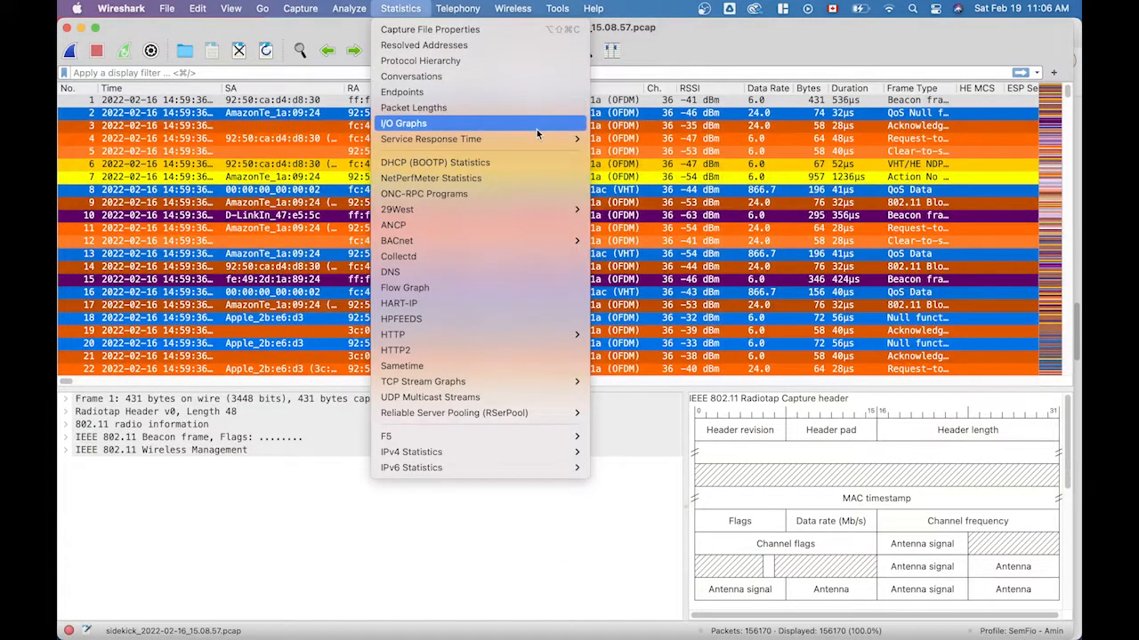
{"action": "left_click", "coordinate": [403, 123]}
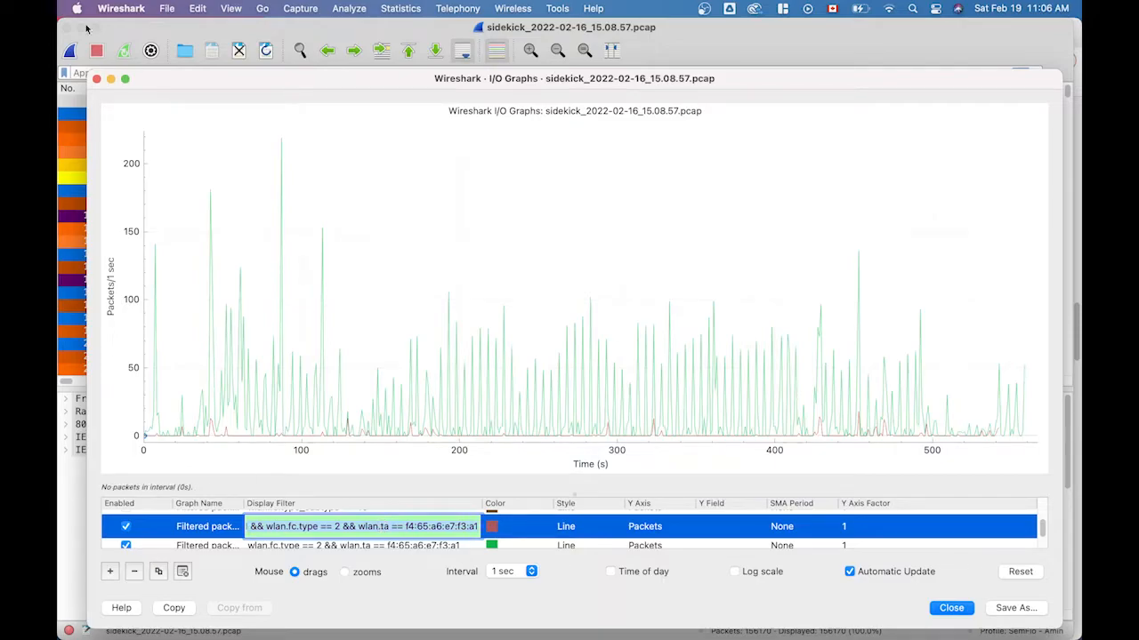
{"action": "left_click", "coordinate": [950, 608]}
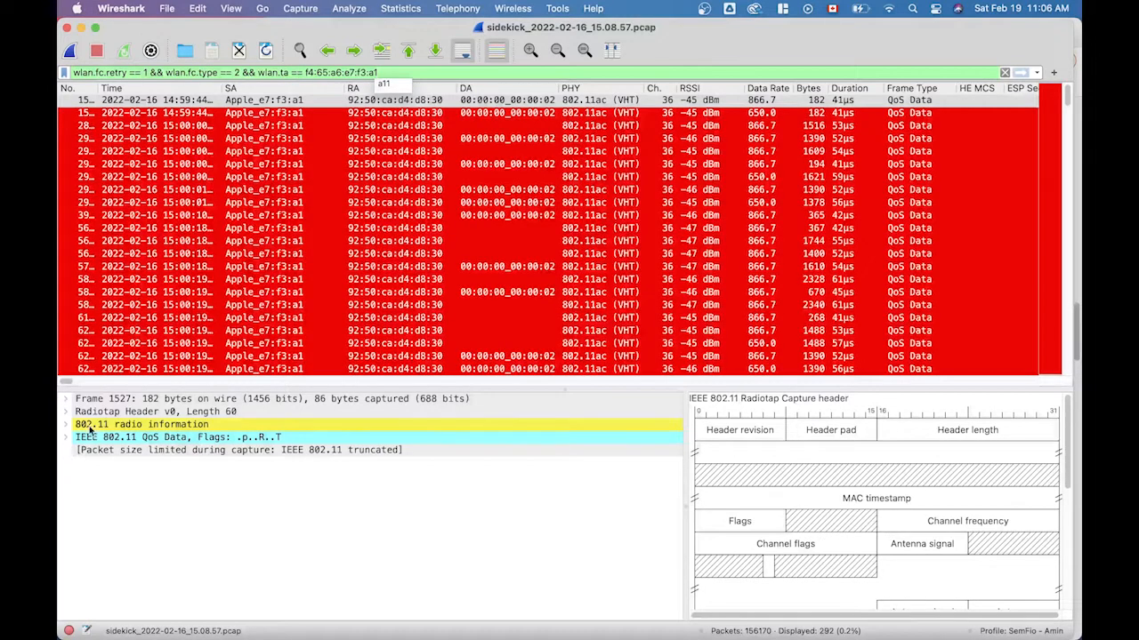
Inspect a retried frame's Flags for the retry bit, then filter to all client data frames.
{"action": "left_click", "coordinate": [68, 425]}
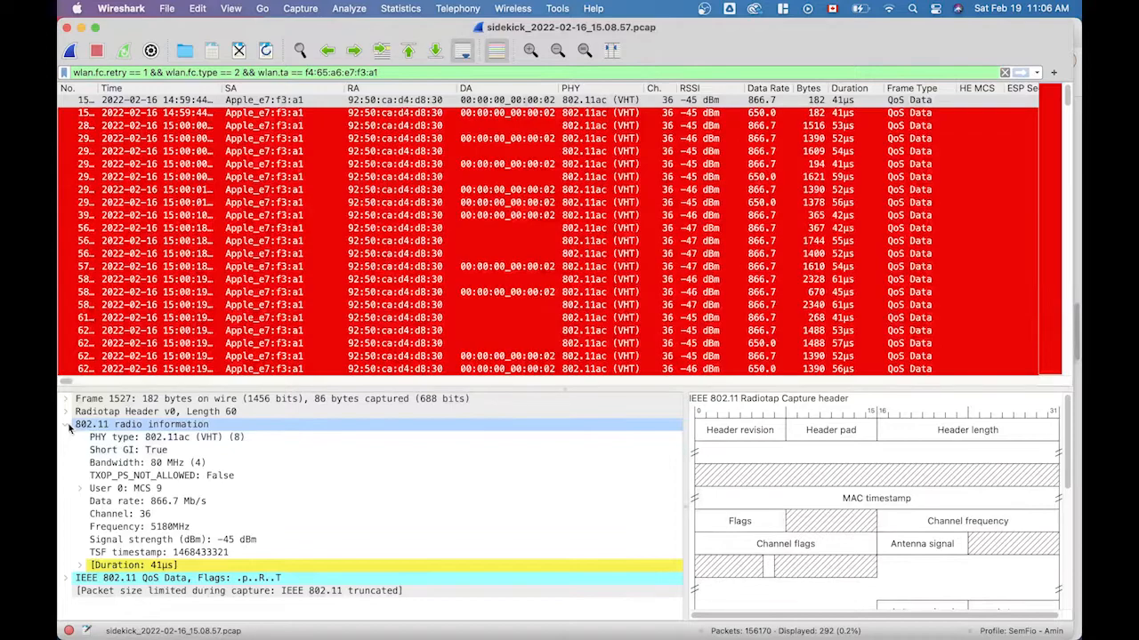
{"action": "left_click", "coordinate": [66, 437]}
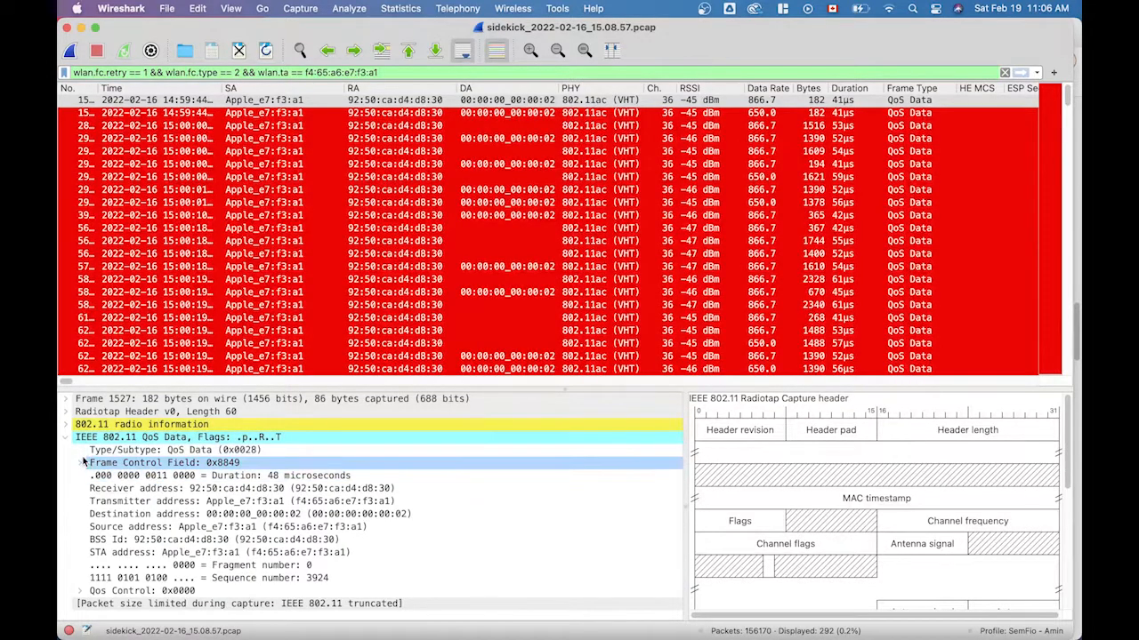
{"action": "left_click", "coordinate": [80, 462]}
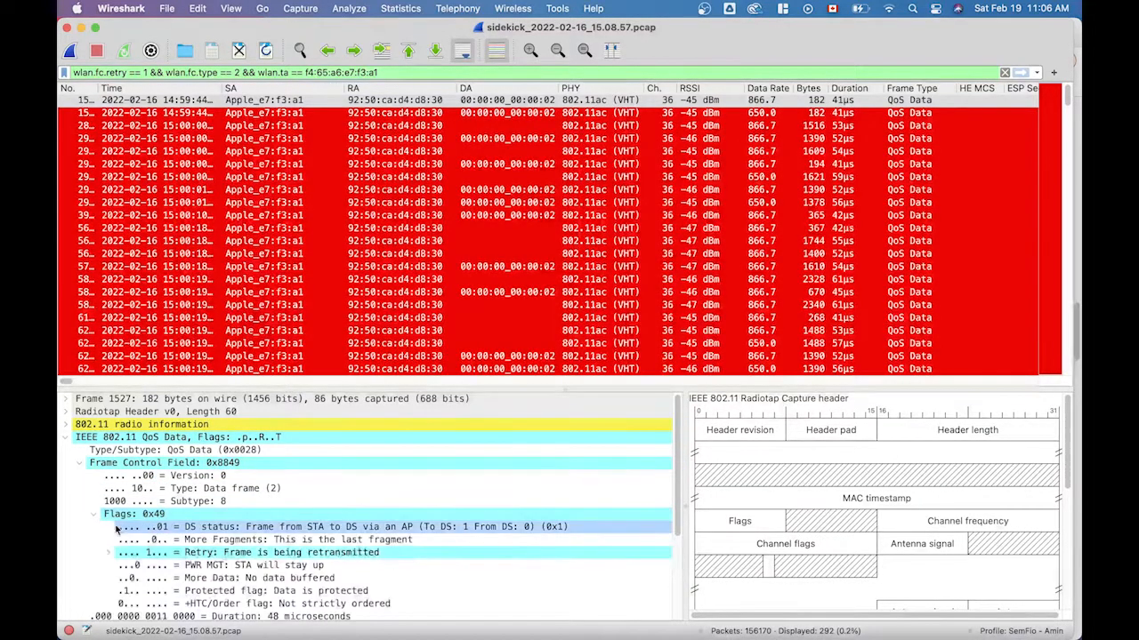
{"action": "left_click", "coordinate": [222, 565]}
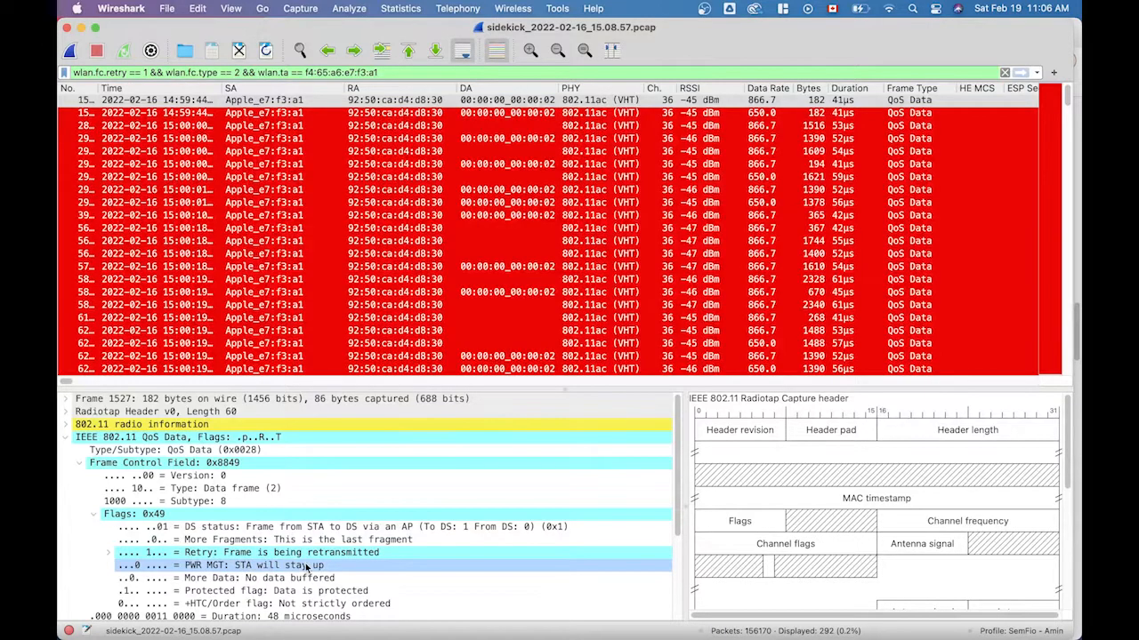
{"action": "left_click", "coordinate": [247, 552]}
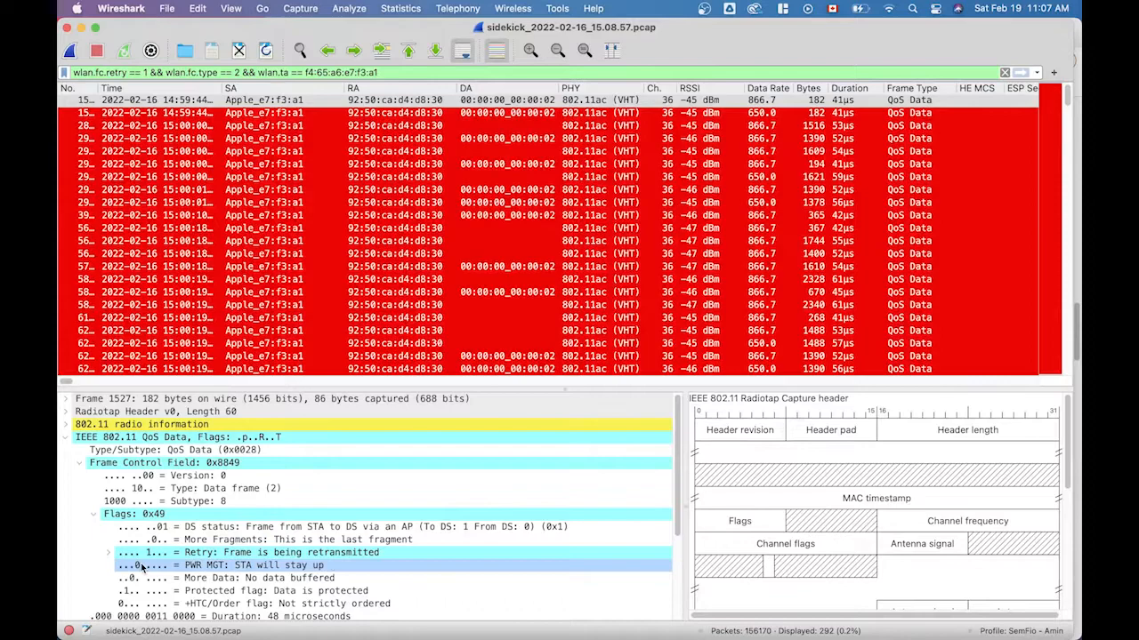
{"action": "left_click", "coordinate": [254, 604]}
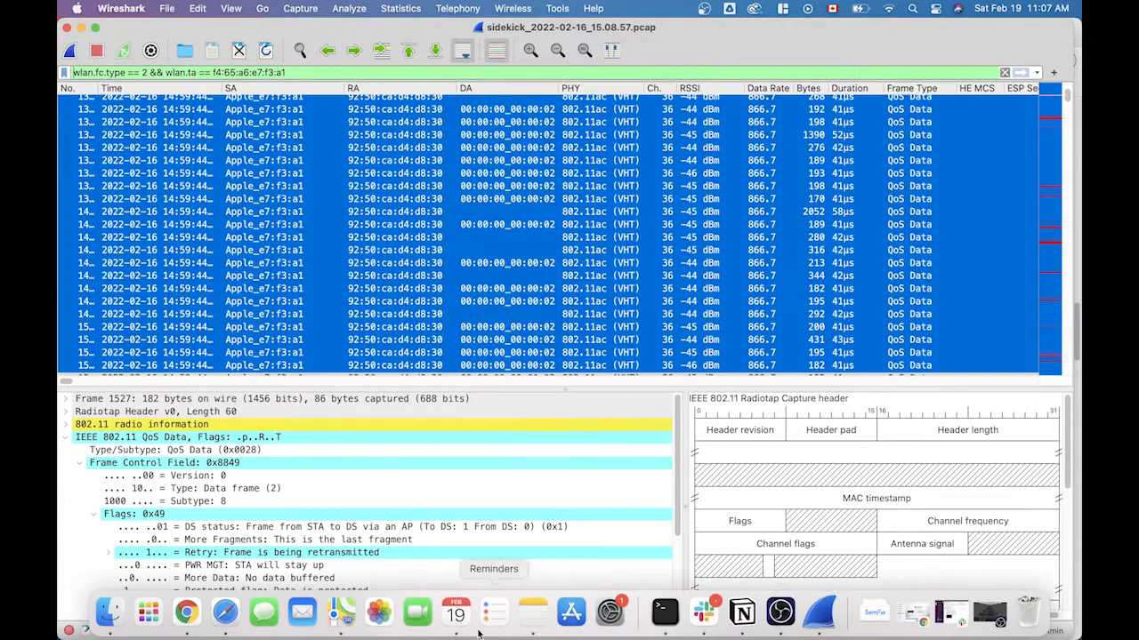
Back in Chrome, scroll to the worked result: 292 of 9787 data frames gives 2.98%.
{"action": "left_click", "coordinate": [186, 611]}
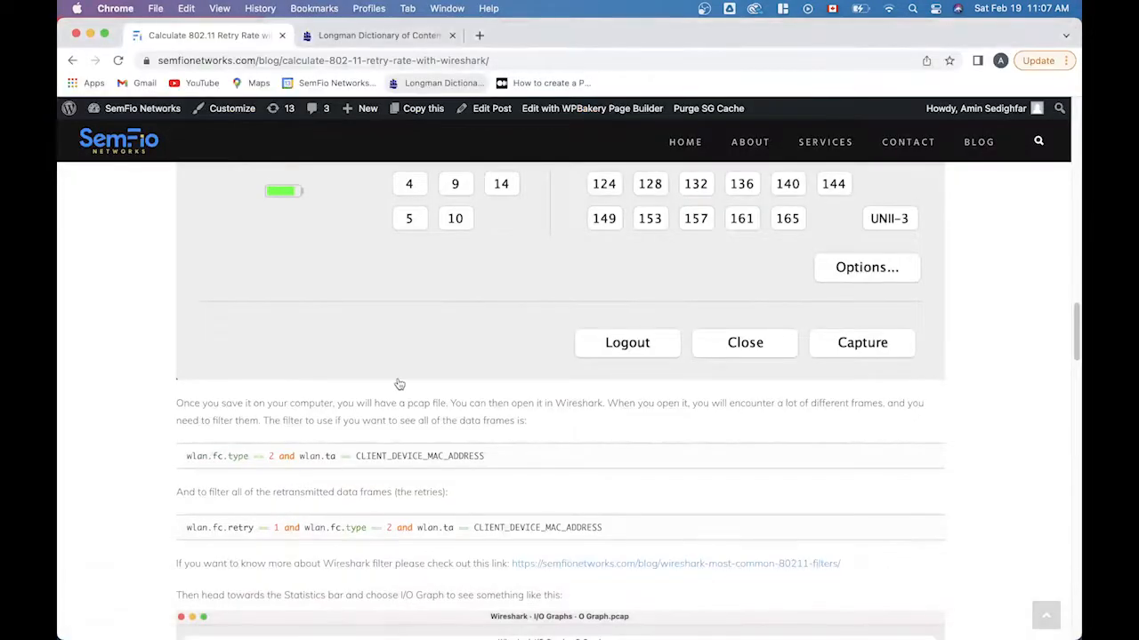
{"action": "scroll", "scroll_direction": "down", "scroll_amount": 3}
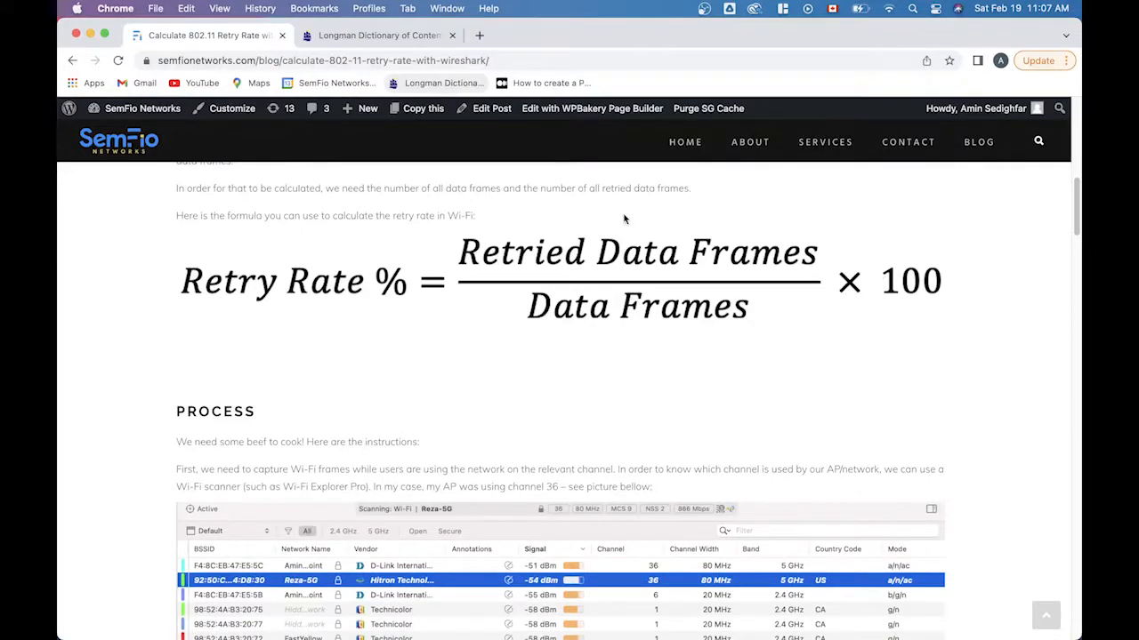
{"action": "scroll", "scroll_direction": "down", "scroll_amount": 3}
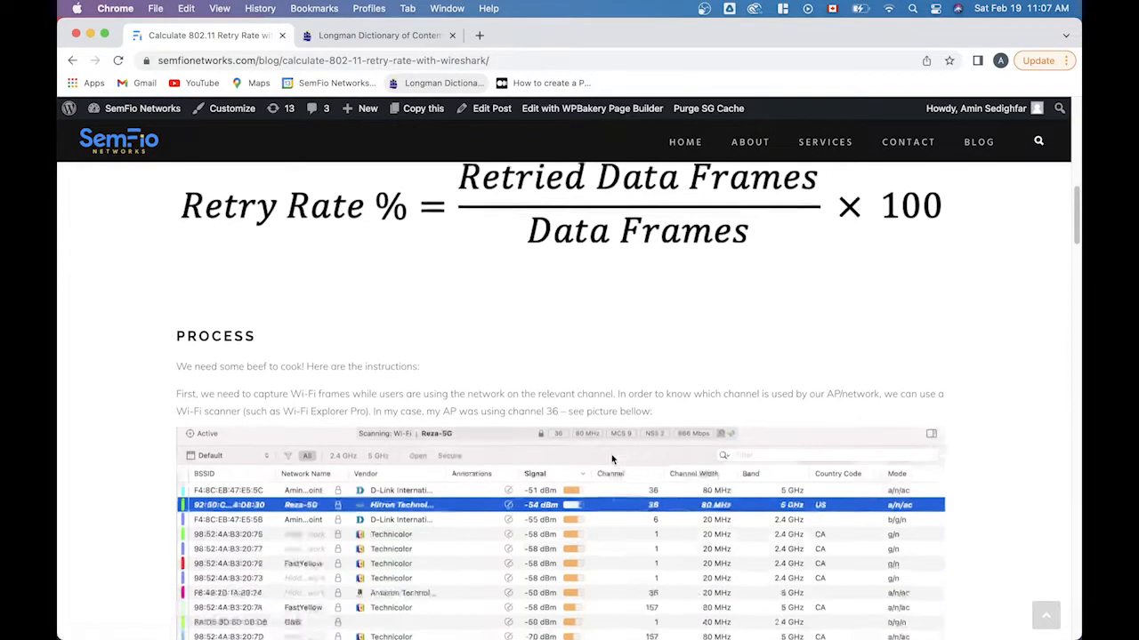
{"action": "scroll", "scroll_direction": "down", "scroll_amount": 3}
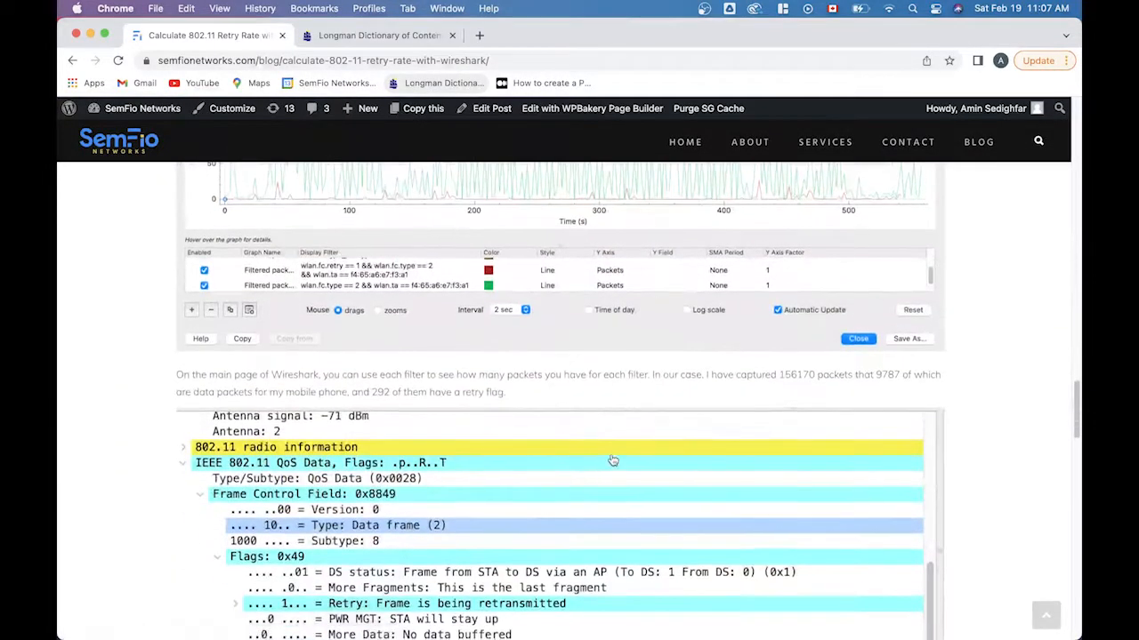
{"action": "scroll", "scroll_direction": "down", "scroll_amount": 3}
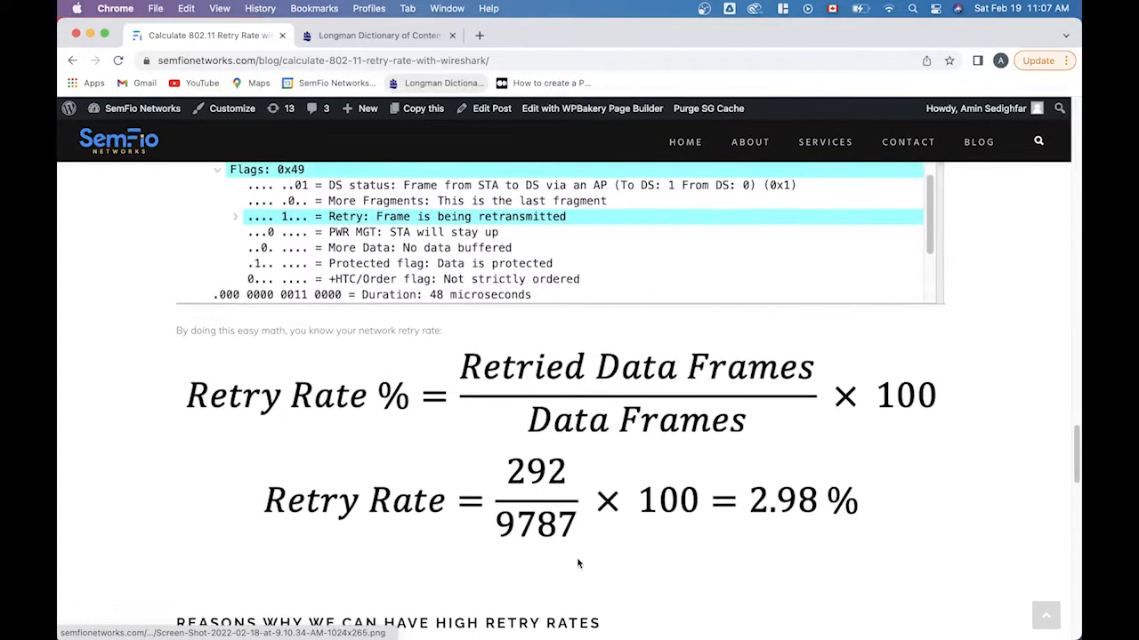